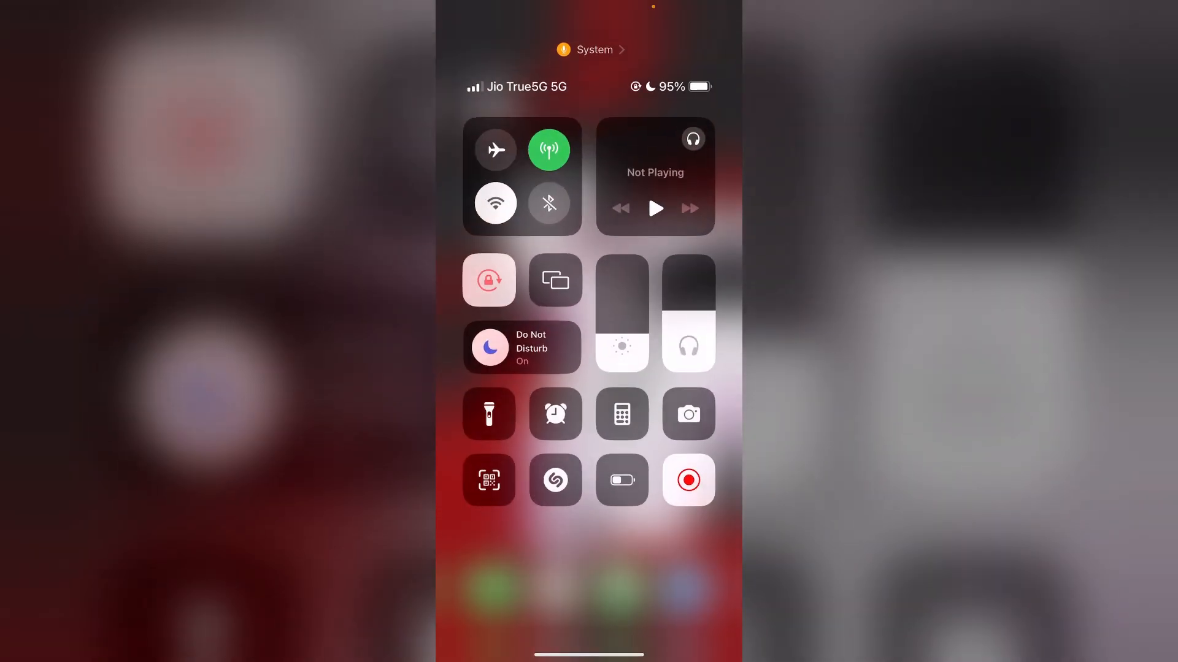
- Turn Low Power Mode on from the battery tile, confirmed by the phone's status banner
click(620, 476)
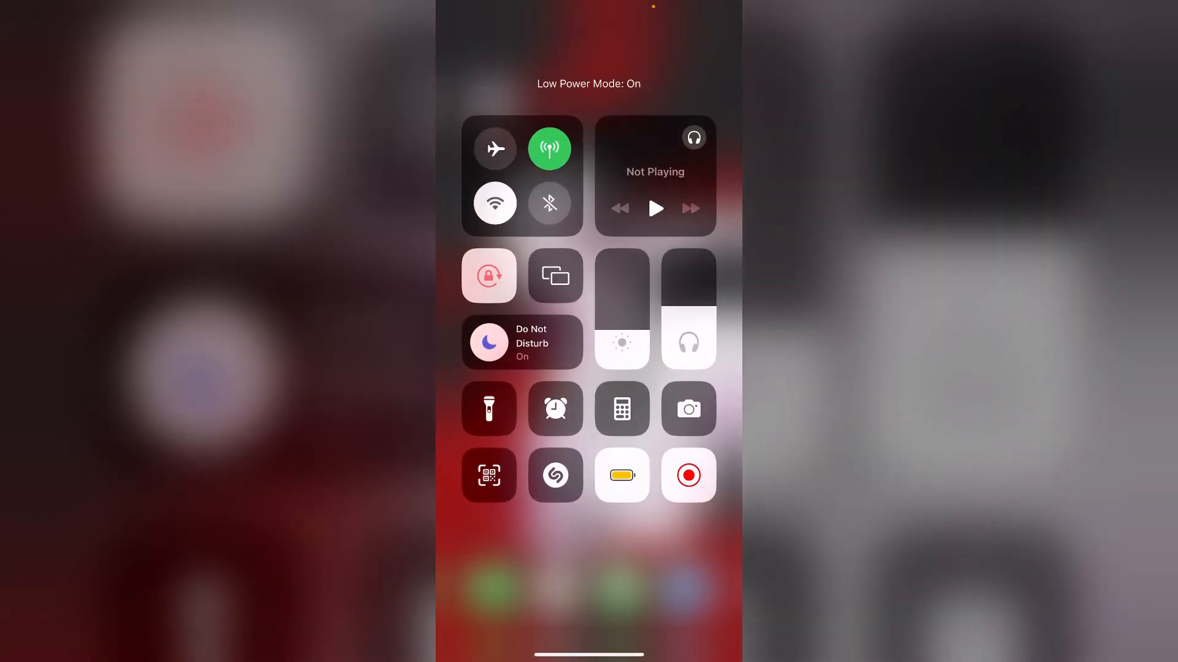